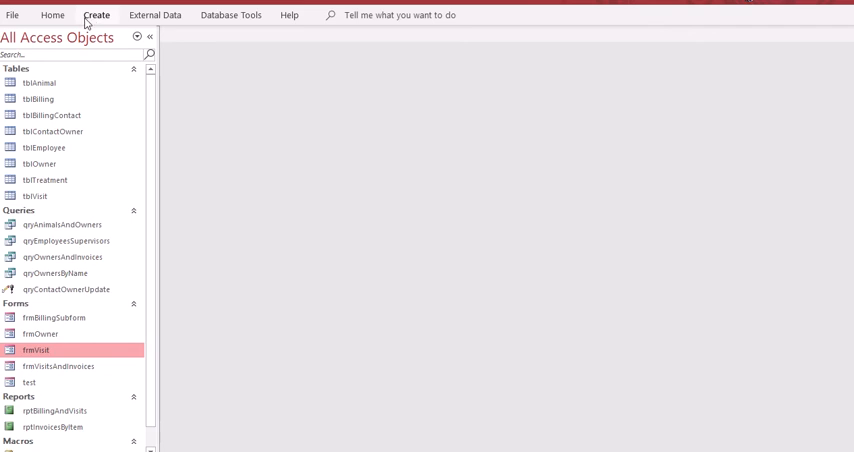
# Create a new blank form and close its Field List pane
pyautogui.click(95, 15)
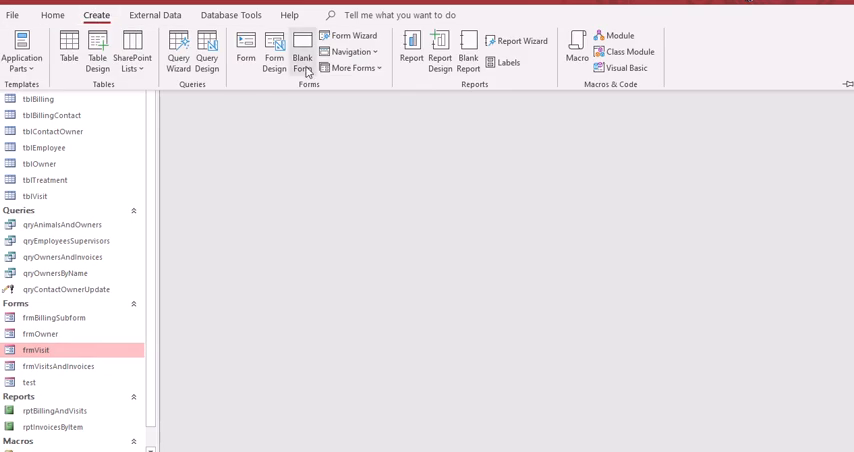
pyautogui.click(303, 55)
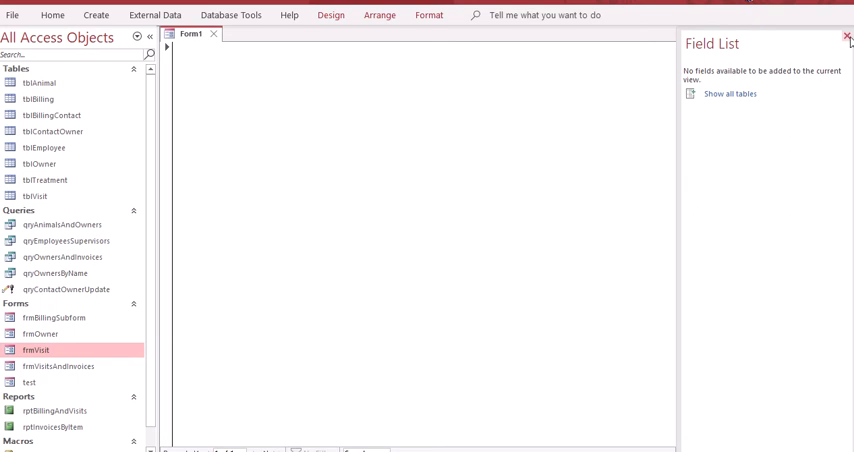
pyautogui.click(846, 37)
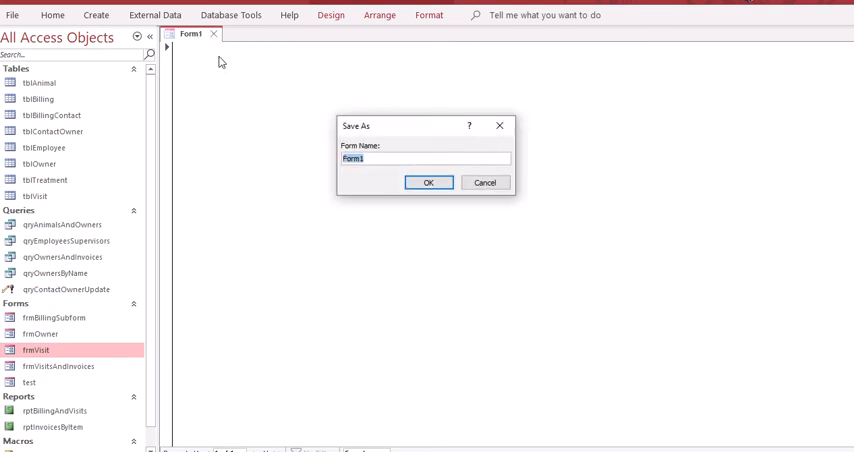
# Save the blank form as frmQueries
pyautogui.write('frmQueries')
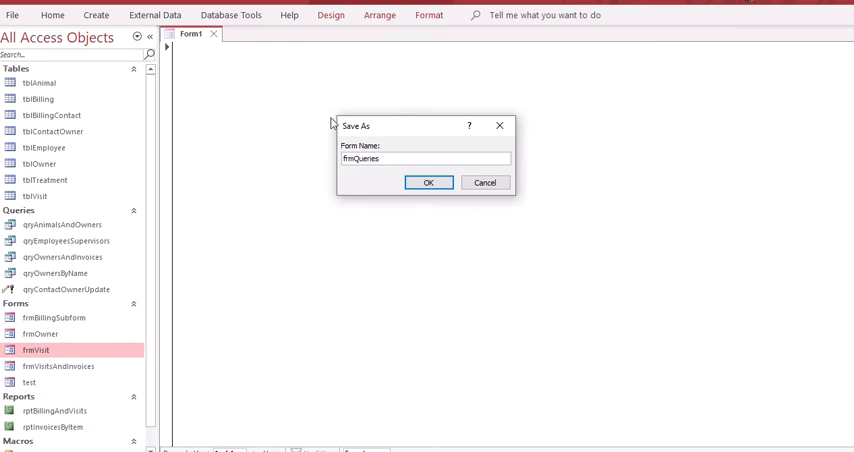
pyautogui.click(428, 182)
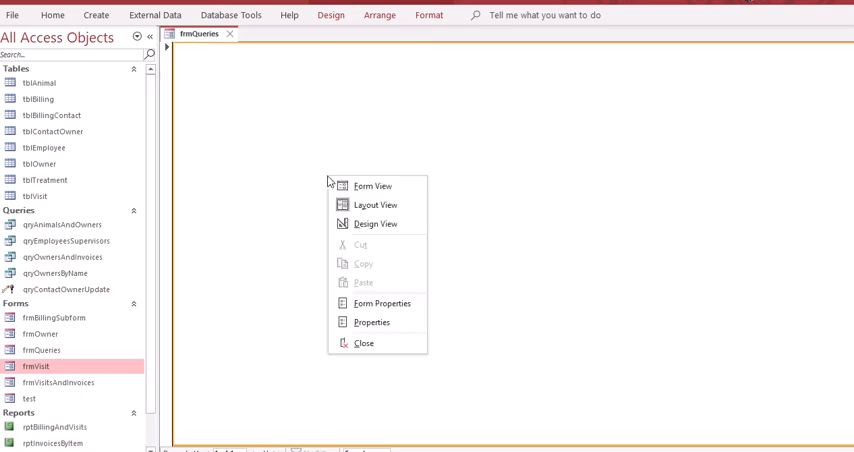
pyautogui.moveTo(370, 322)
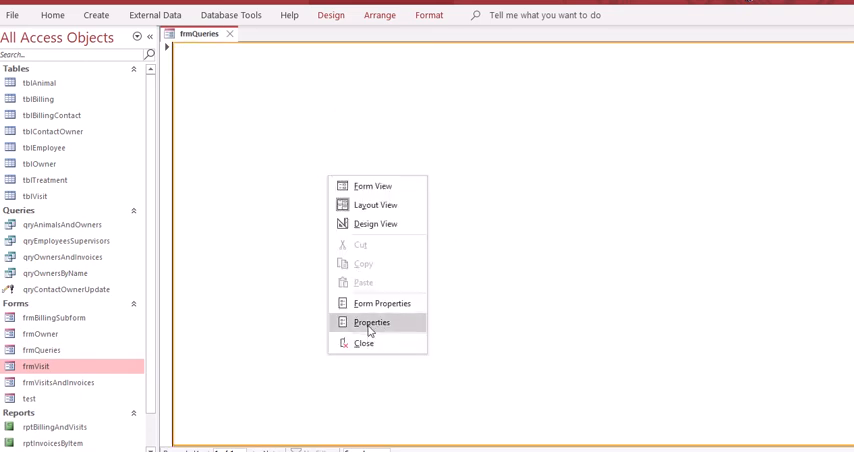
# Give frmQueries the caption 'Queries', turn off its shortcut menu, and close the Property Sheet
pyautogui.click(370, 322)
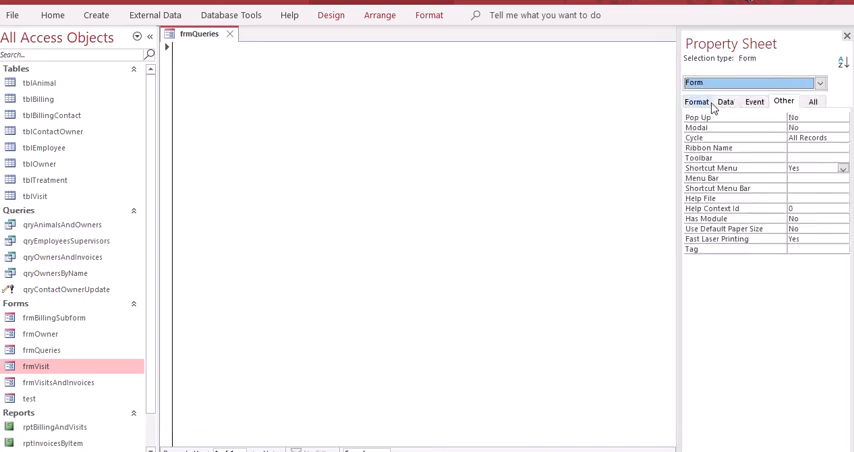
pyautogui.click(696, 101)
pyautogui.write('Q')
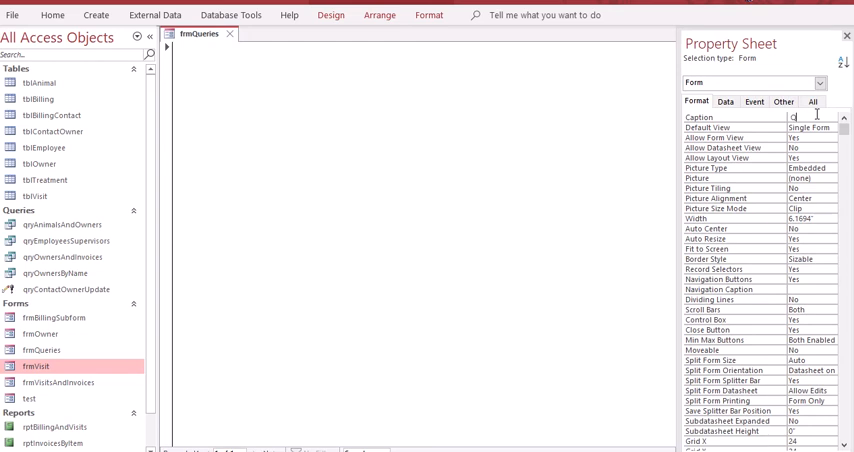
pyautogui.write('ueries')
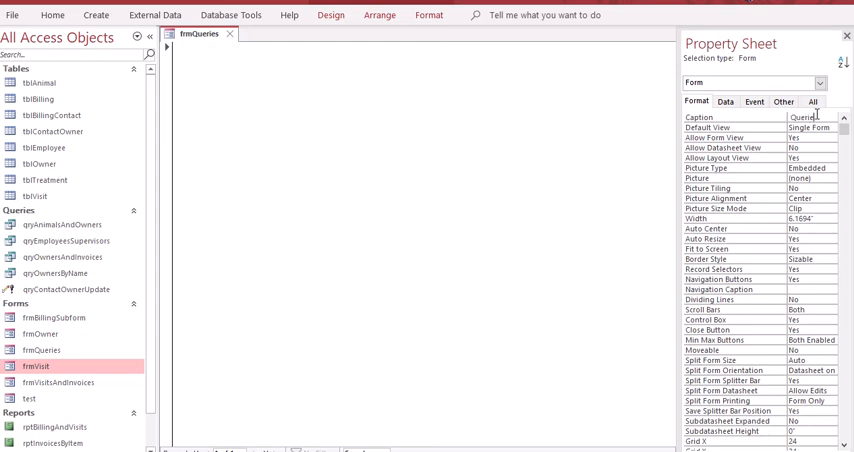
pyautogui.moveTo(780, 277)
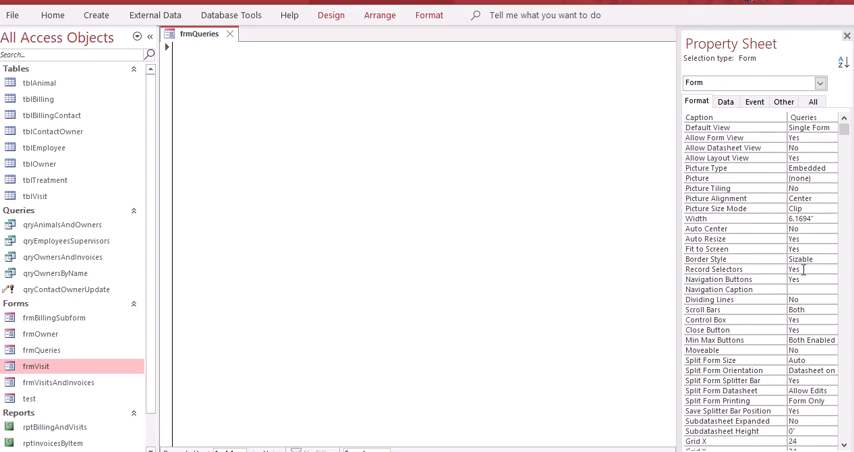
pyautogui.click(810, 269)
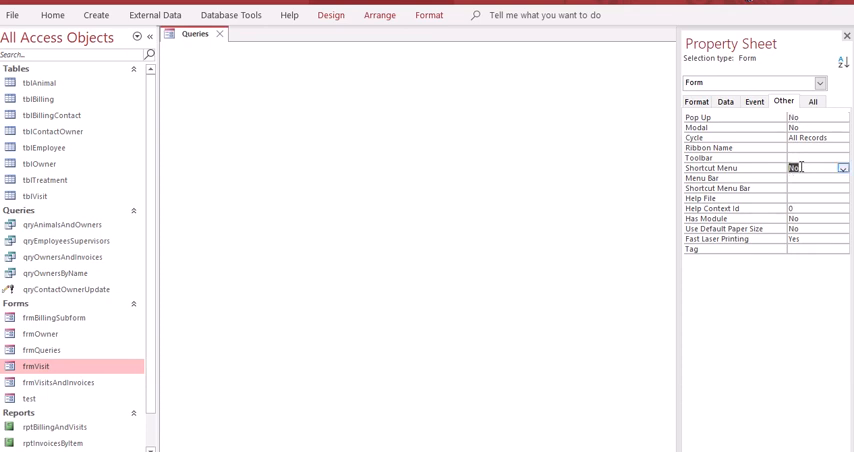
pyautogui.rightClick(195, 33)
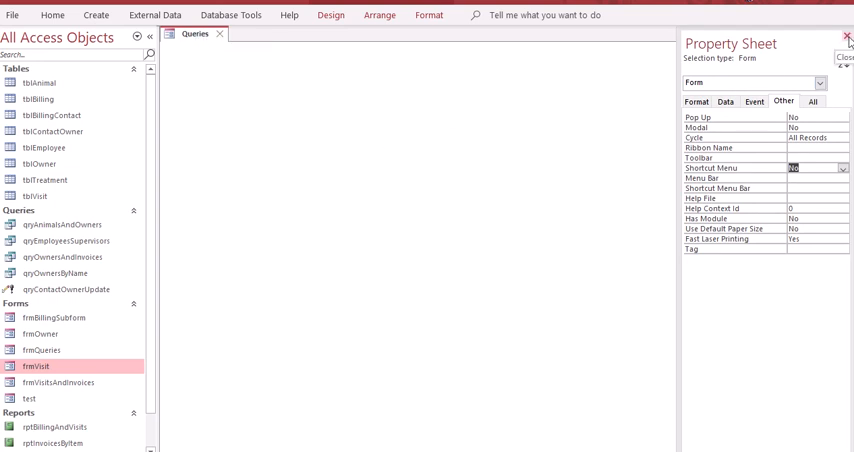
pyautogui.click(847, 35)
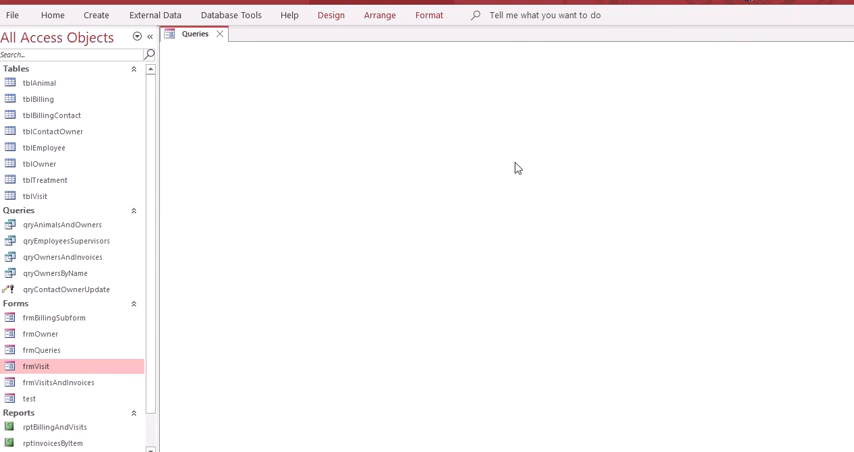
pyautogui.moveTo(494, 163)
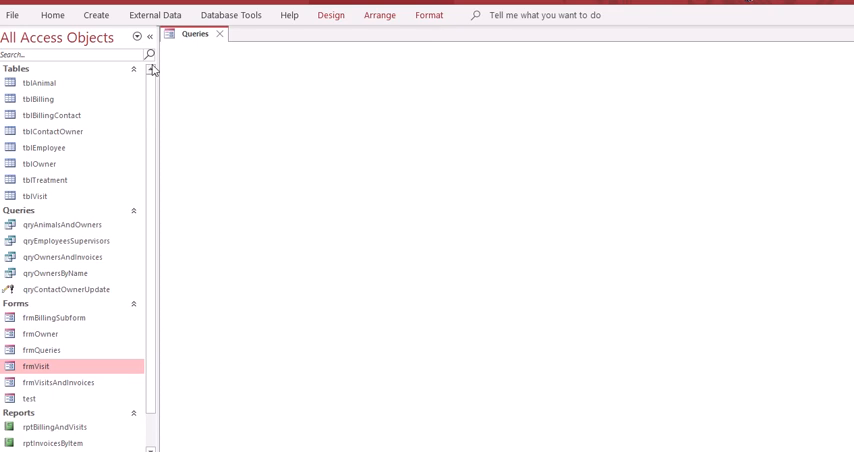
# Switch frmQueries to Design View
pyautogui.click(52, 14)
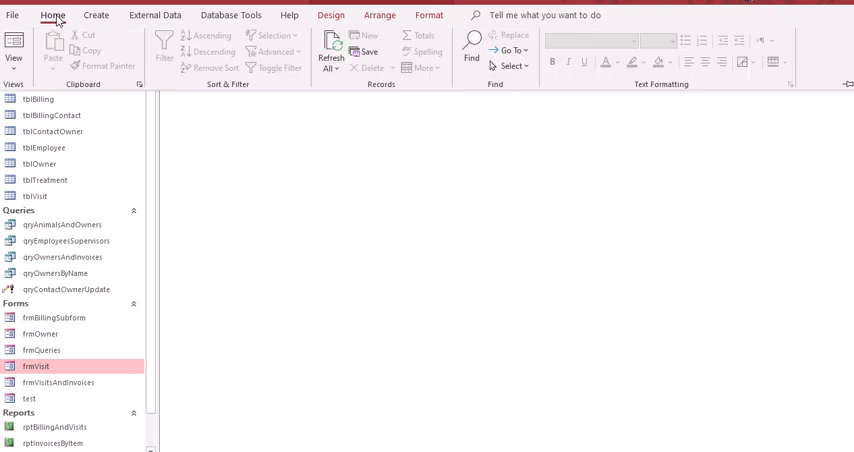
pyautogui.click(13, 50)
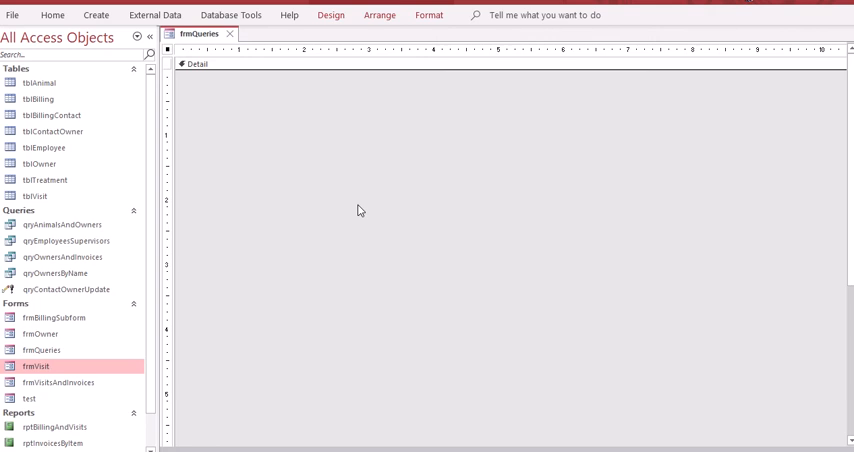
pyautogui.moveTo(323, 201)
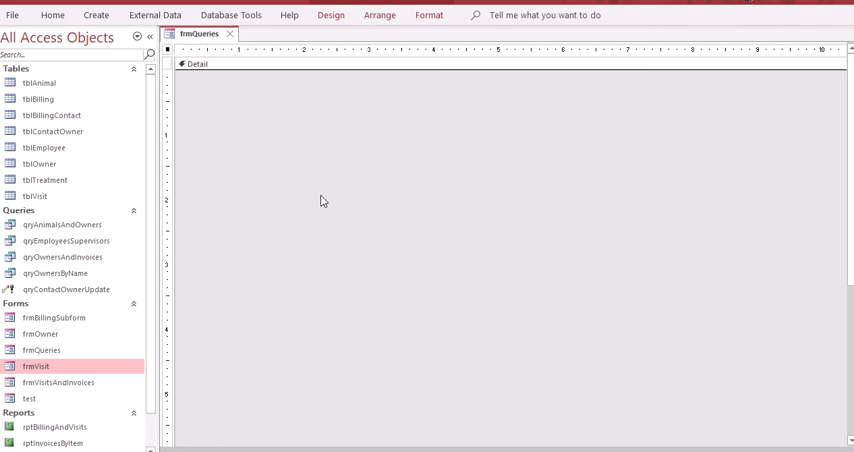
pyautogui.moveTo(254, 120)
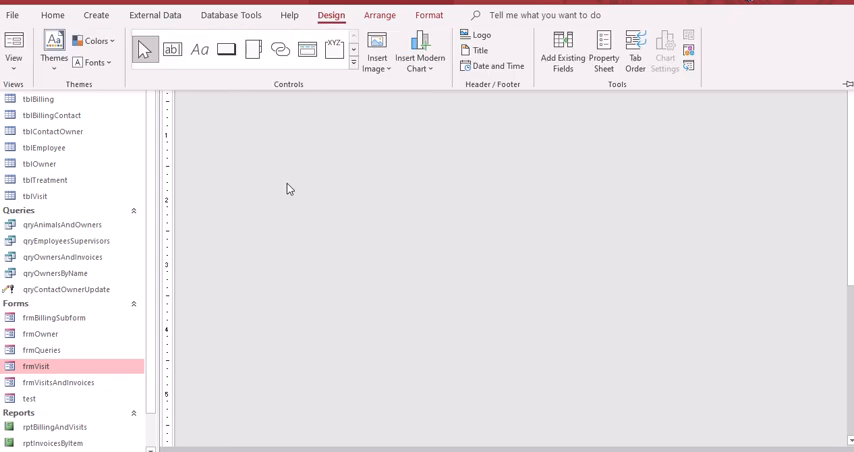
pyautogui.moveTo(249, 136)
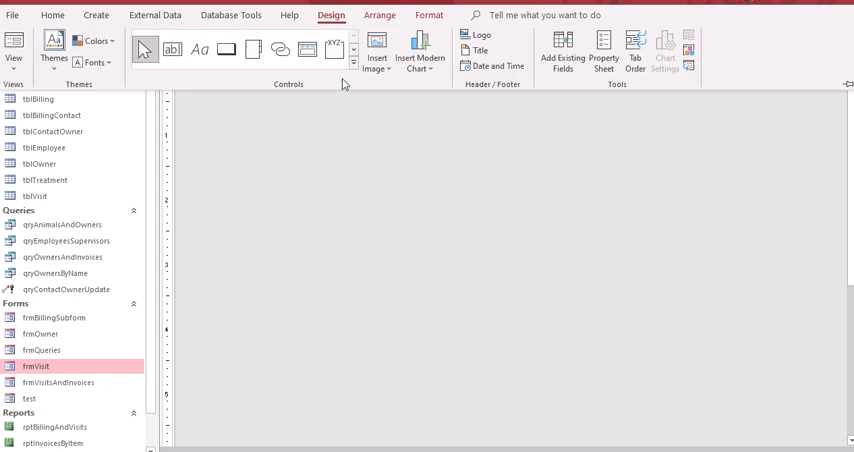
pyautogui.moveTo(354, 64)
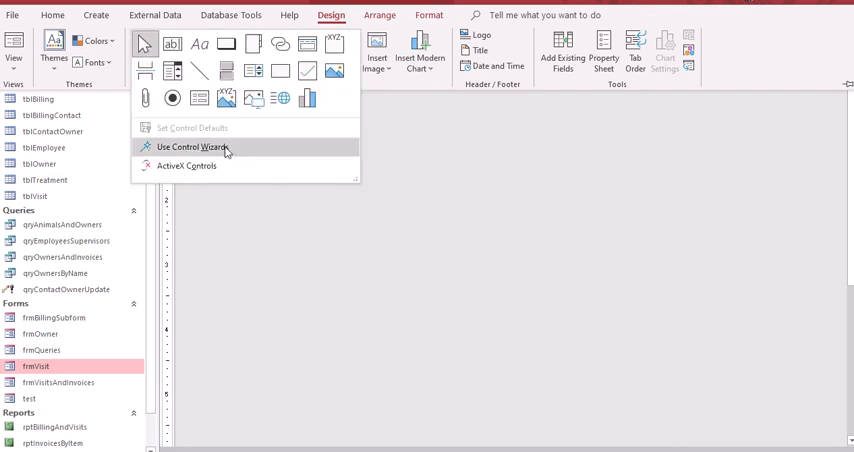
# Add an unbound List Box to the Detail section with control wizards off, cancelling the wizard
pyautogui.click(186, 147)
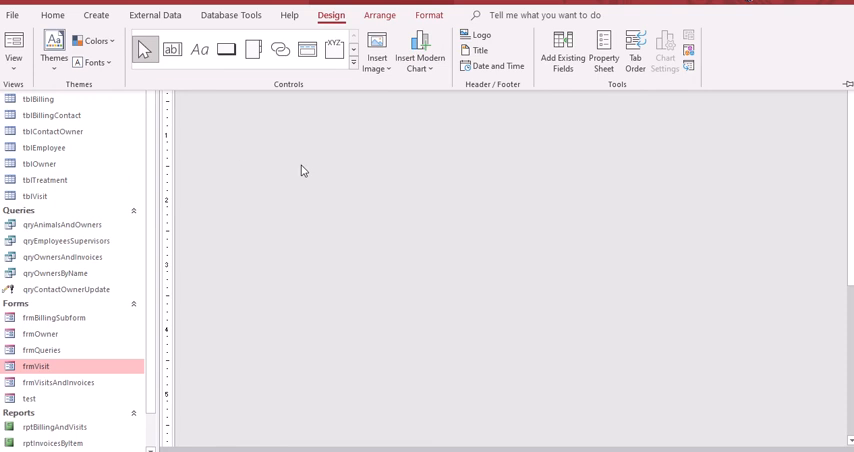
pyautogui.click(354, 64)
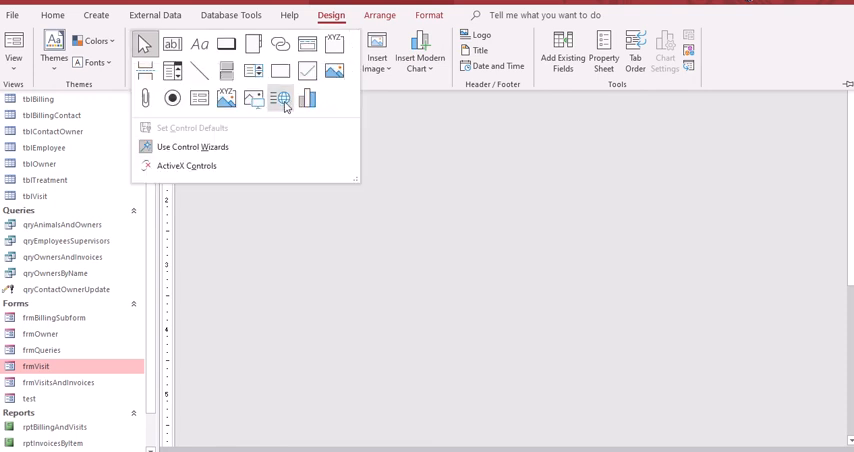
pyautogui.moveTo(254, 98)
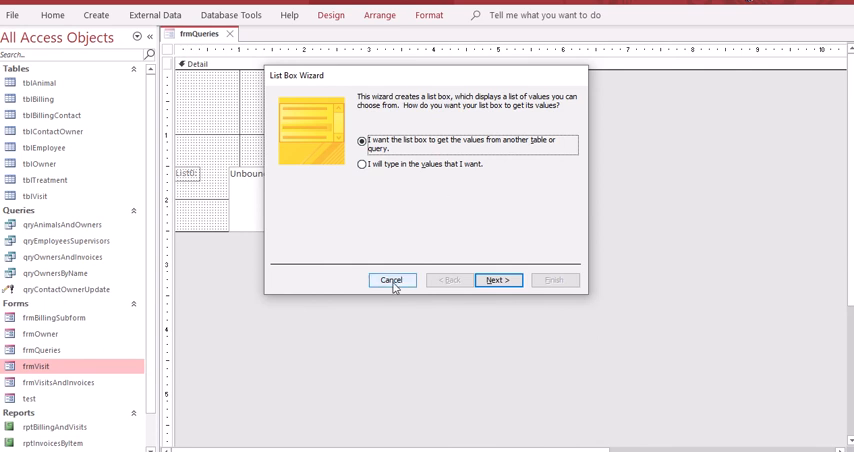
pyautogui.click(391, 279)
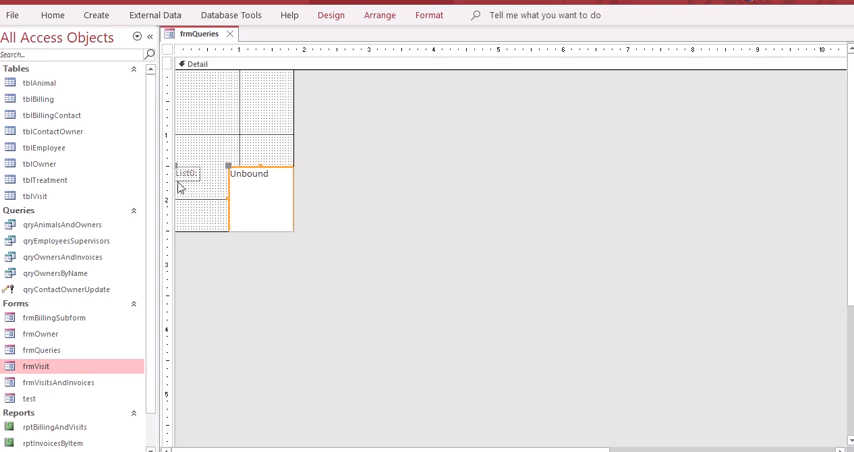
# Move the List0 label above the list box, widen it, and caption it 'Available Queries'
pyautogui.click(190, 174)
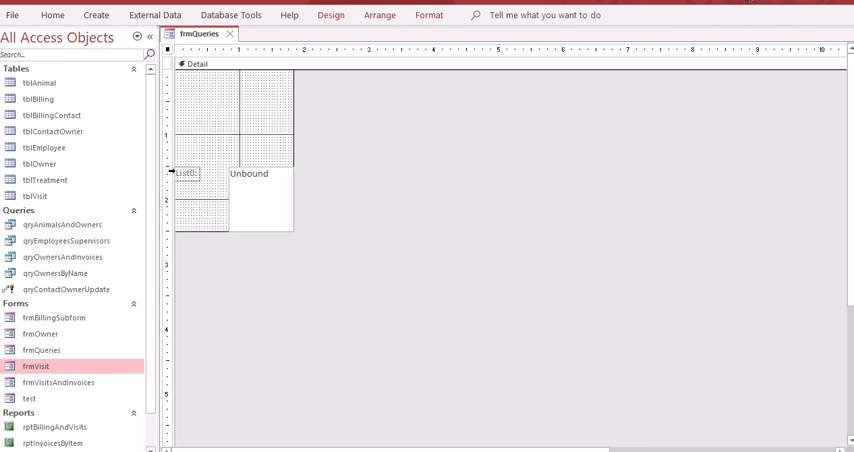
pyautogui.click(185, 172)
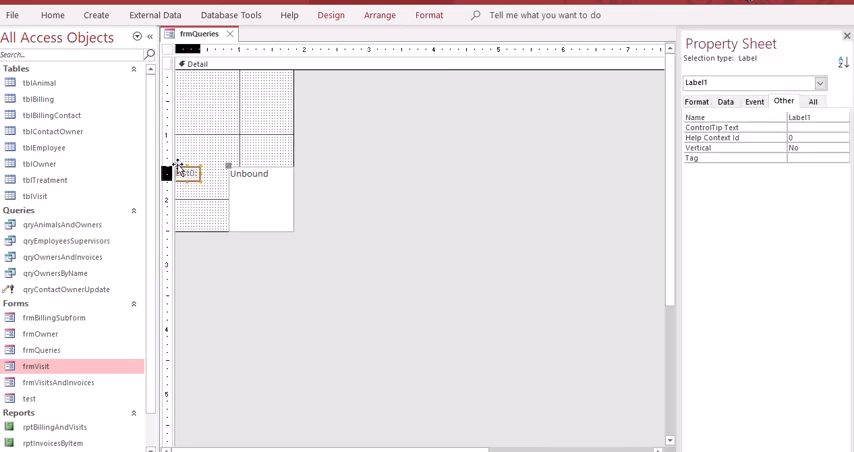
pyautogui.moveTo(185, 172); pyautogui.dragTo(250, 148)
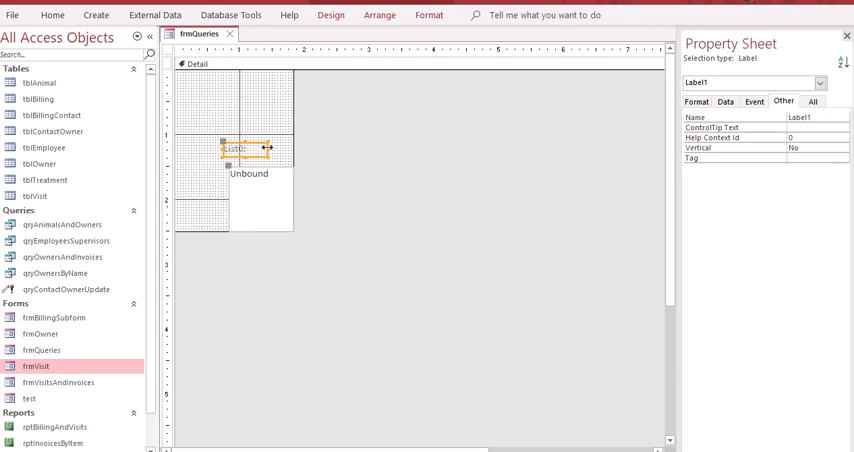
pyautogui.moveTo(267, 149); pyautogui.dragTo(291, 149)
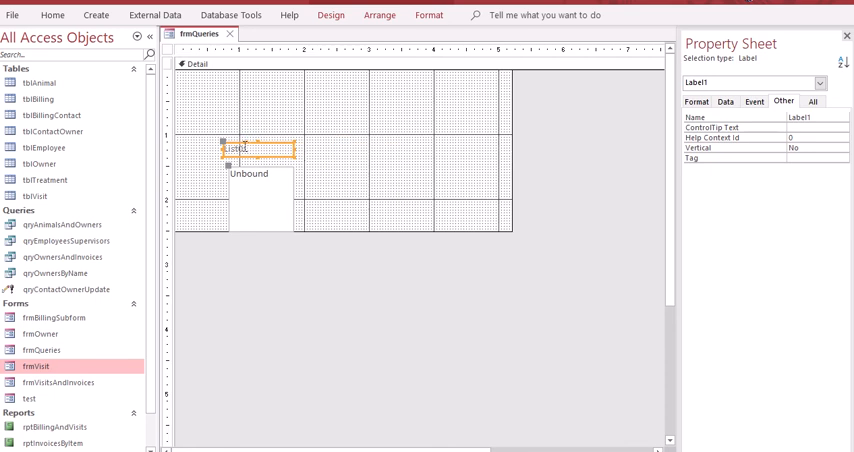
pyautogui.doubleClick(248, 148)
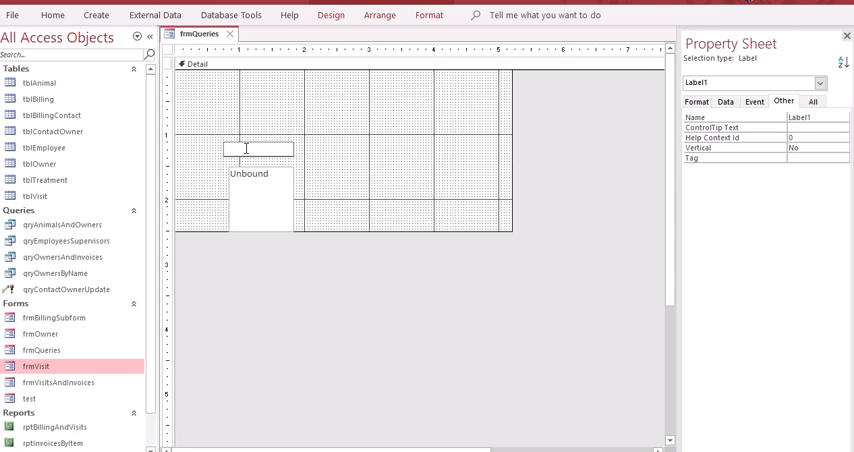
pyautogui.write('Available Q')
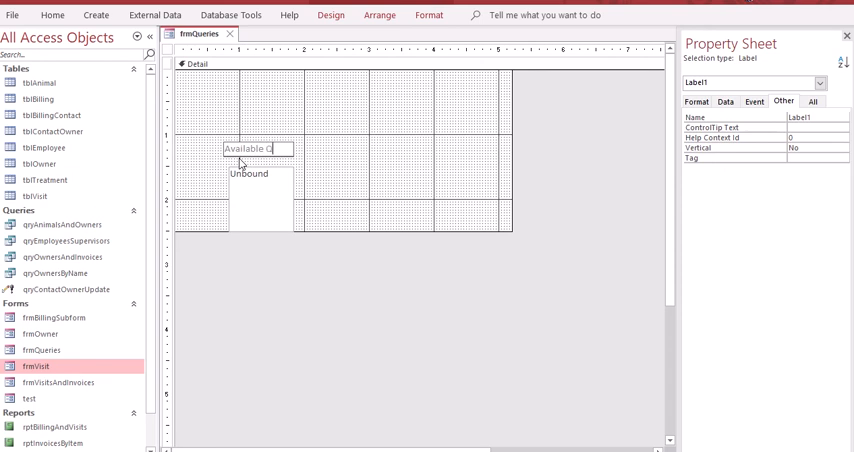
pyautogui.write('ueries')
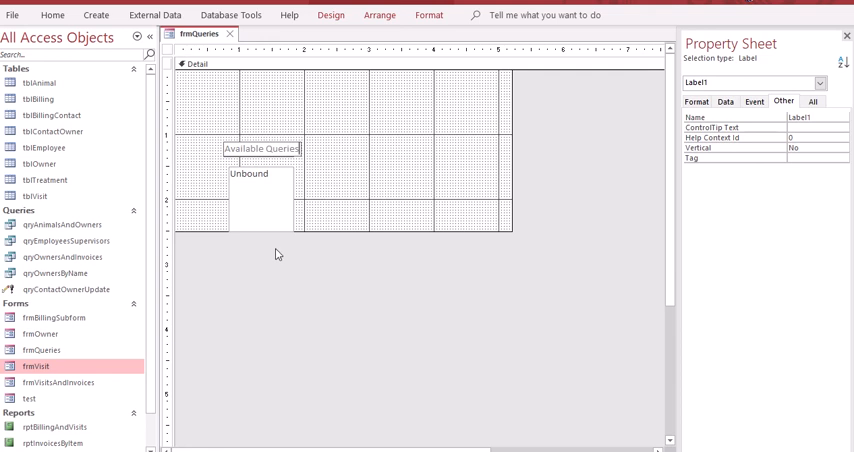
pyautogui.moveTo(254, 181)
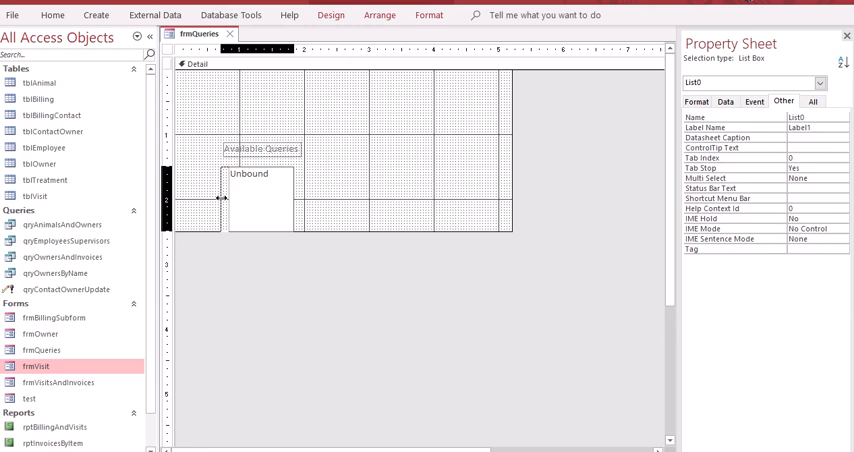
# Switch frmQueries to Form View to see the Available Queries list box
pyautogui.click(270, 200)
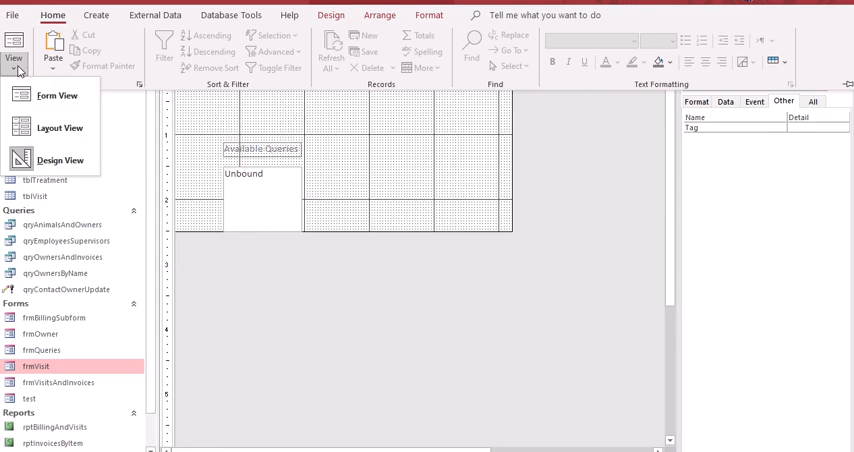
pyautogui.click(58, 96)
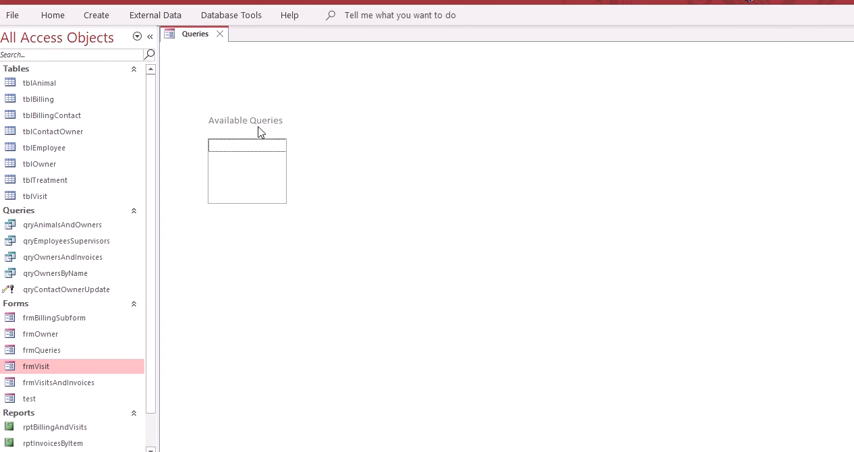
pyautogui.moveTo(289, 133)
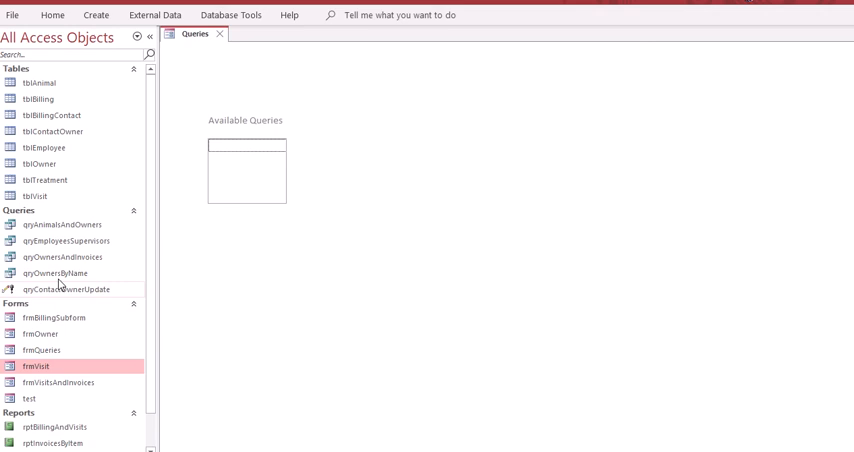
# Open qryOwnersByName from the Navigation Pane and switch it to SQL View
pyautogui.click(60, 272)
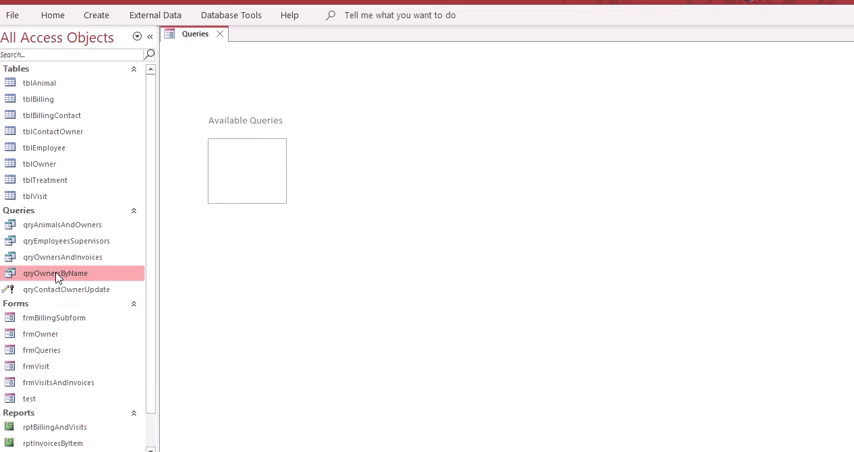
pyautogui.doubleClick(55, 272)
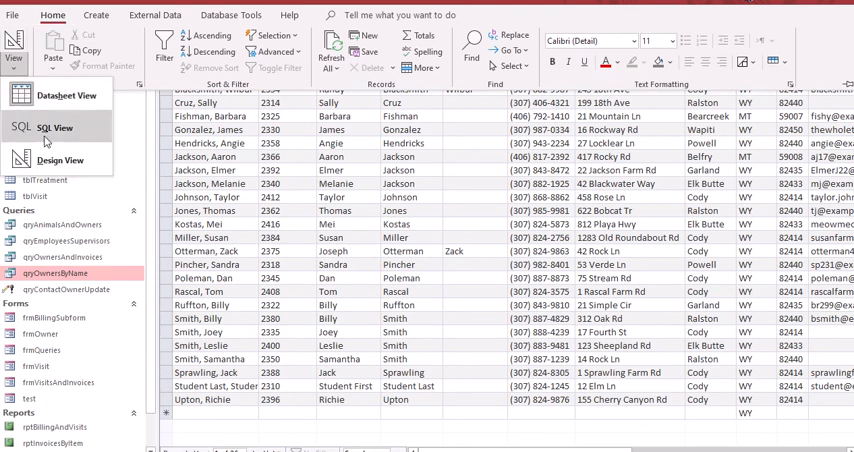
pyautogui.click(54, 128)
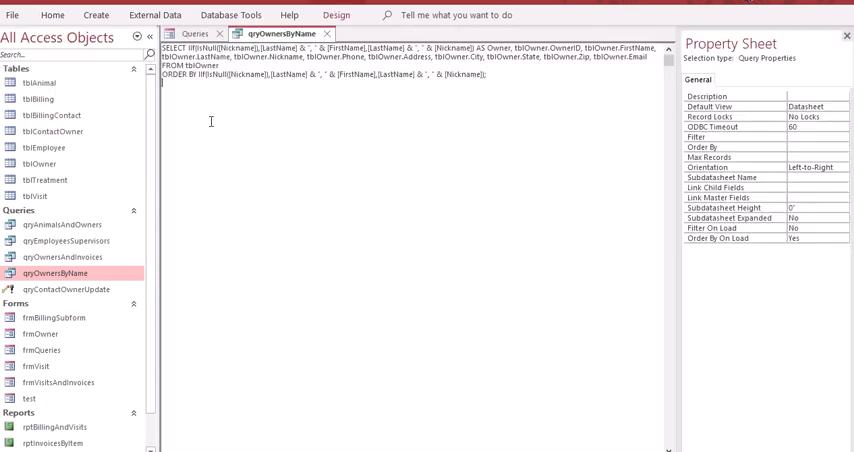